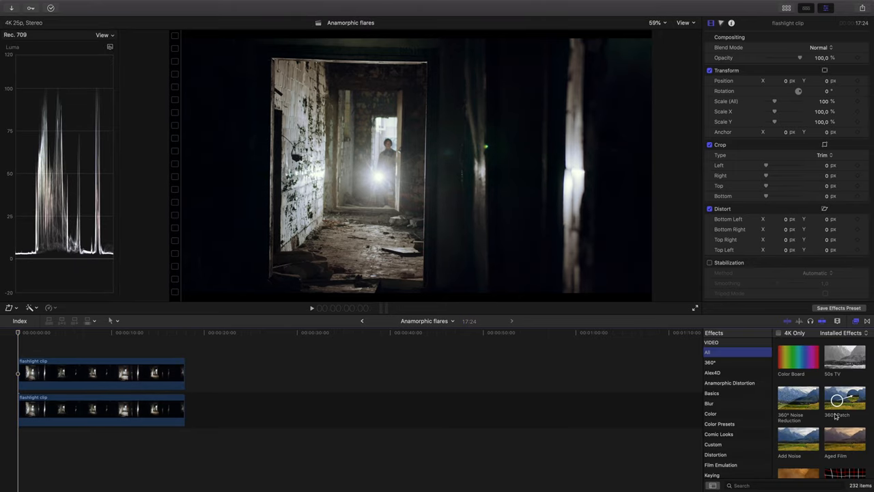
- Search Effects for 'luma' and apply Luma Keyer to the upper flashlight clip
text(luma)
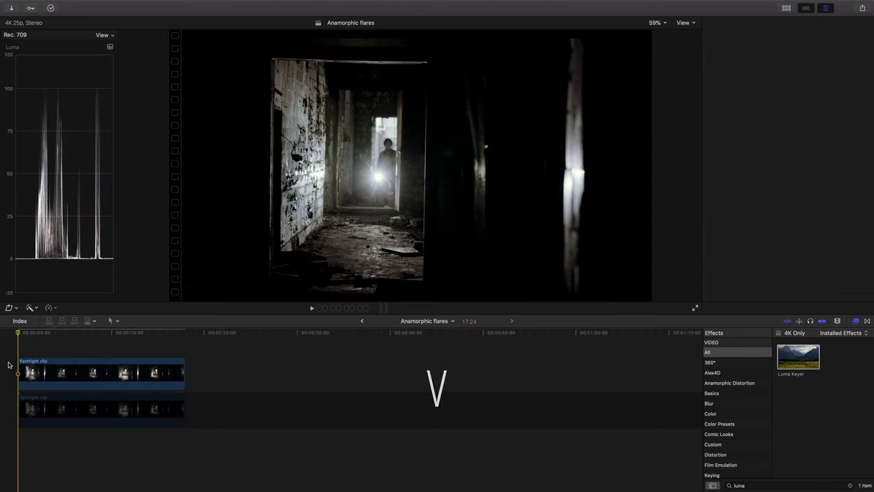
click(102, 374)
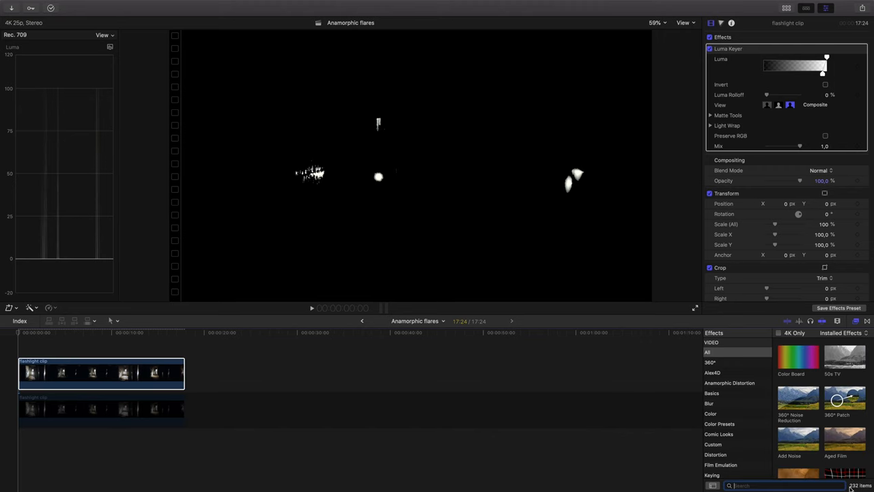
- Apply Directional blur to the keyed clip and increase its Amount for longer streaks
click(709, 403)
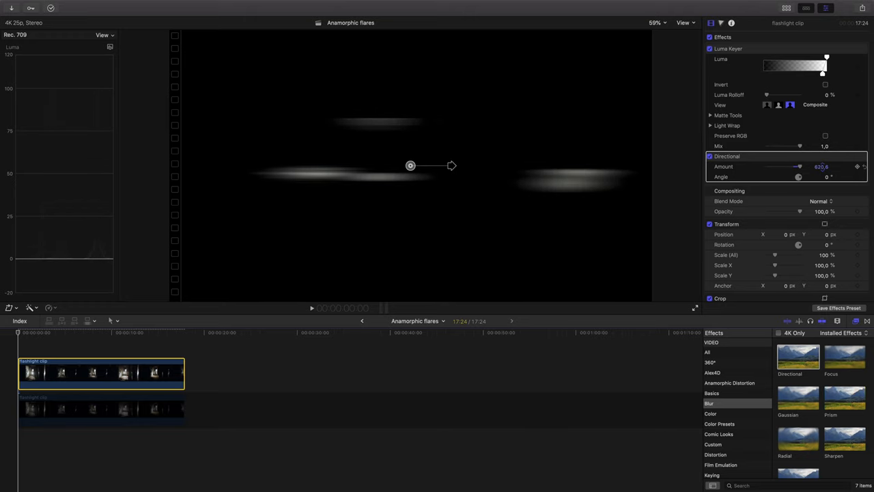
drag(451, 165, 497, 166)
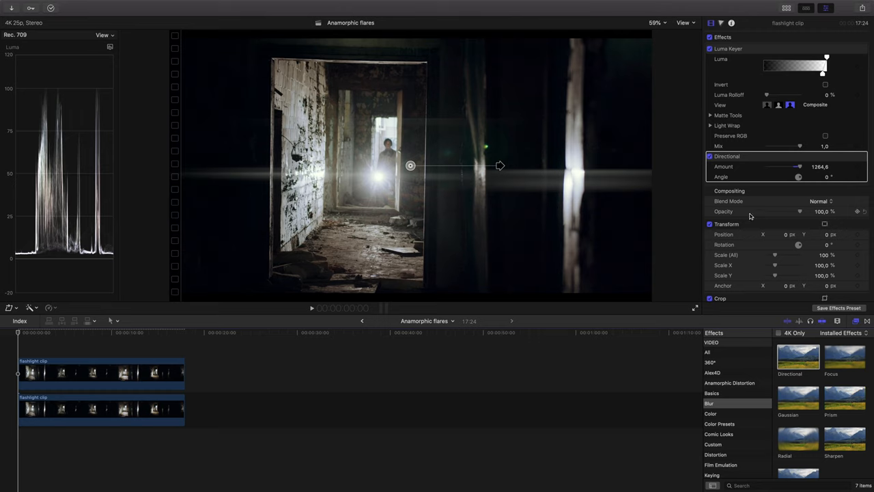
- Lower the streak layer's opacity to about 29% over the visible lower clip
drag(800, 211, 800, 211)
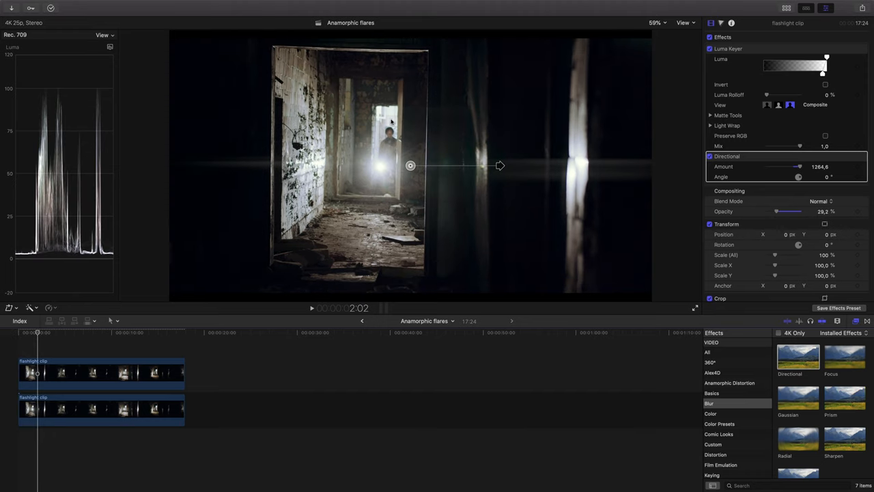
mouse_move(454, 123)
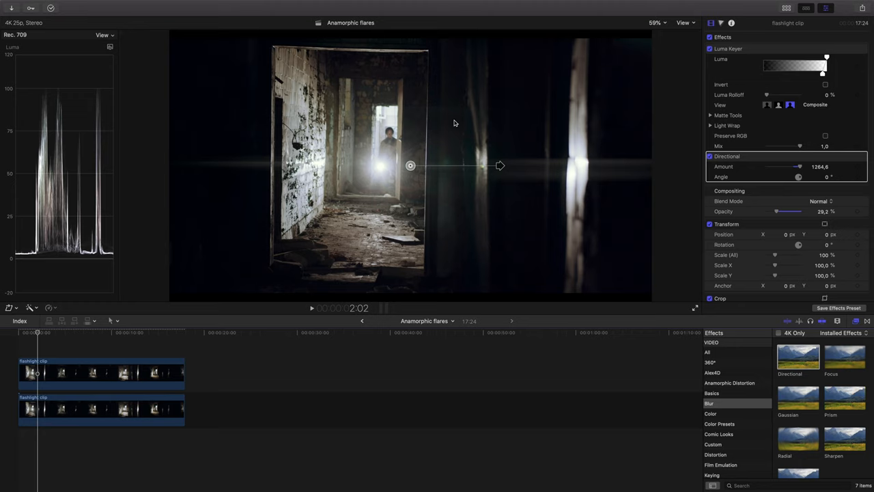
- Apply Shape Mask to the streak clip and widen it into a long rounded rectangle
scroll(down, 3)
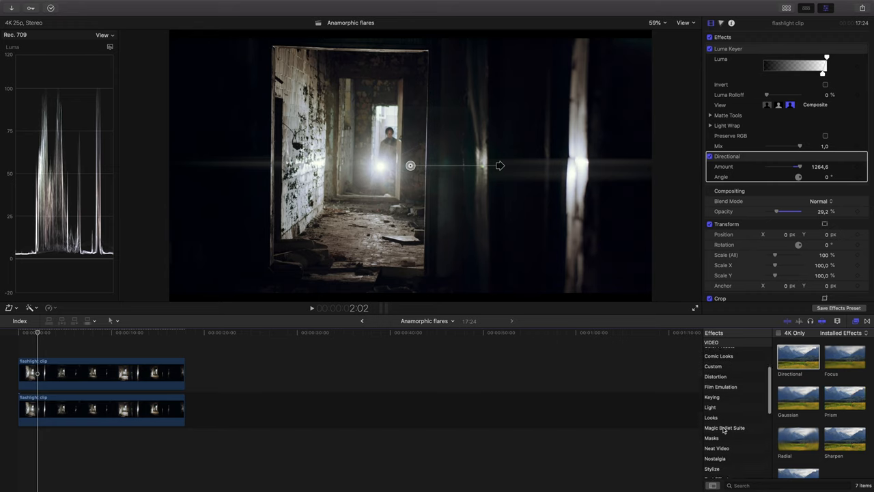
click(712, 427)
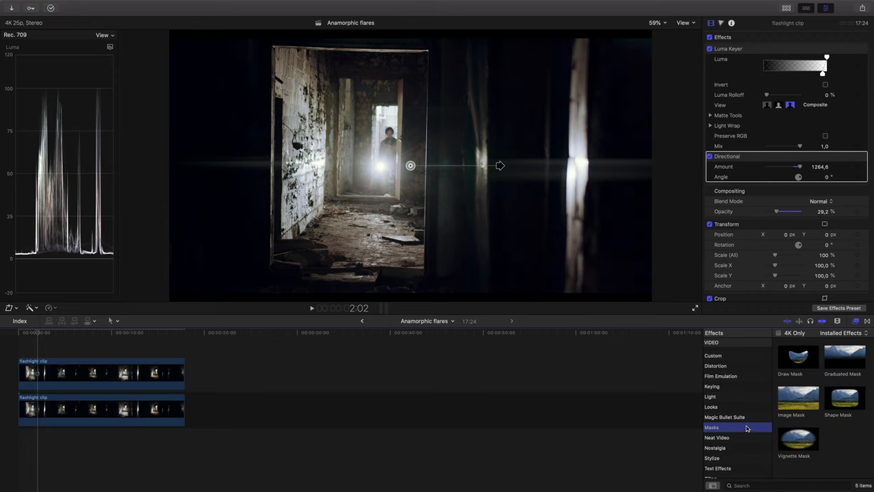
click(45, 372)
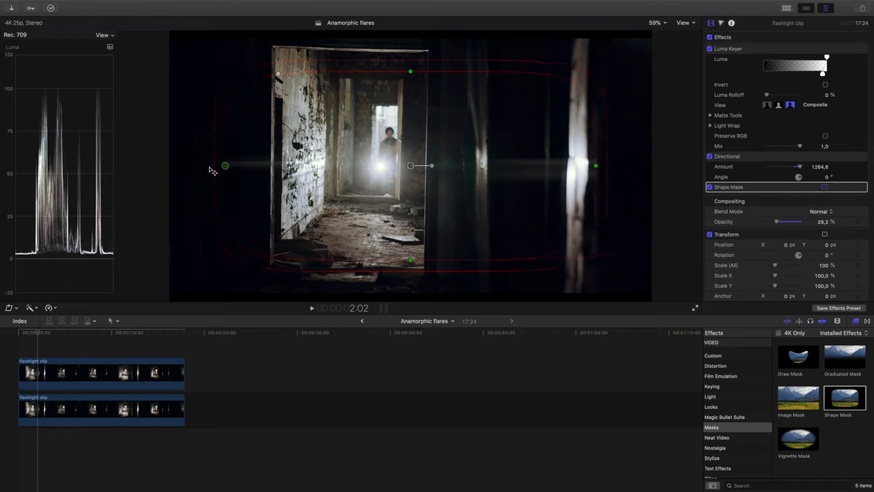
drag(225, 165, 168, 166)
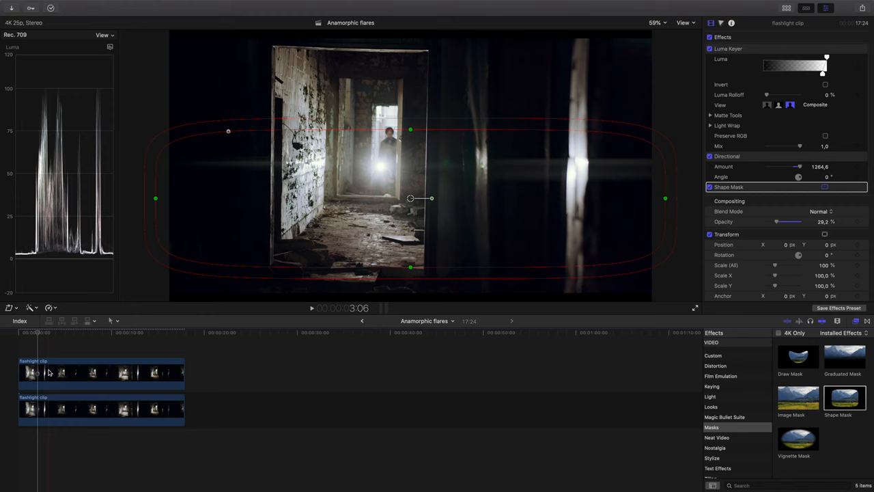
- Add Color Wheels to the streak clip and push the Highlights puck toward green
click(100, 372)
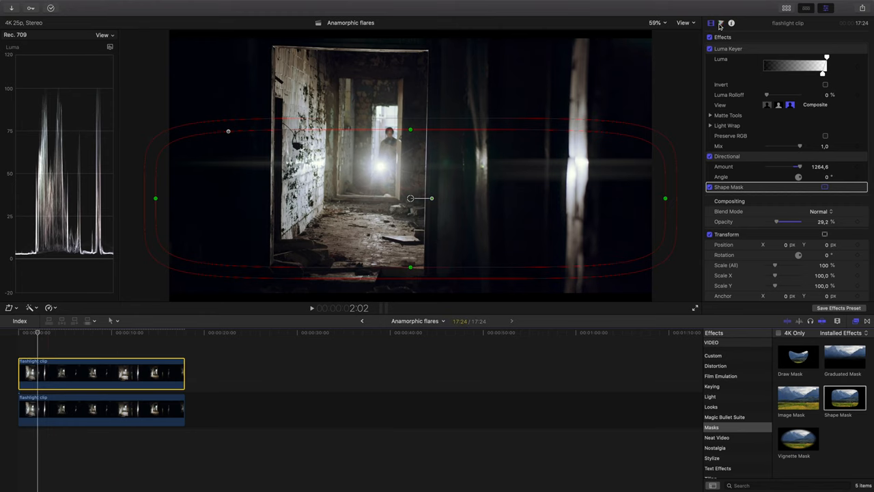
click(721, 22)
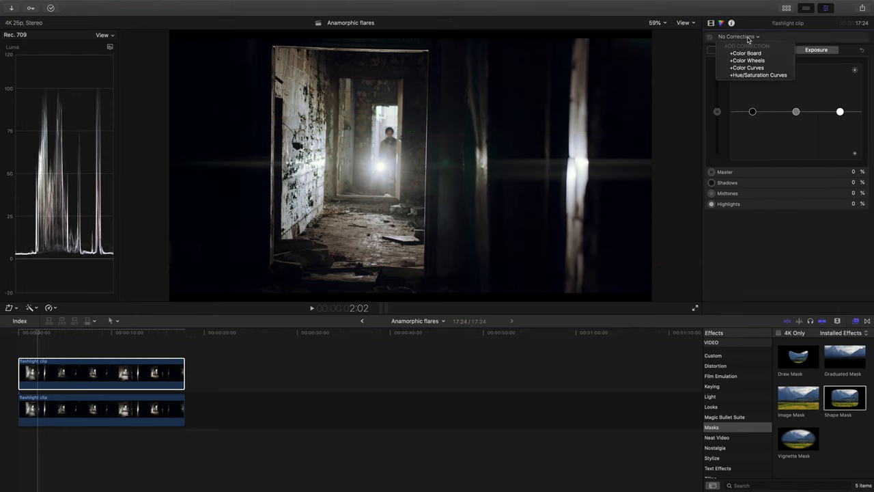
click(748, 60)
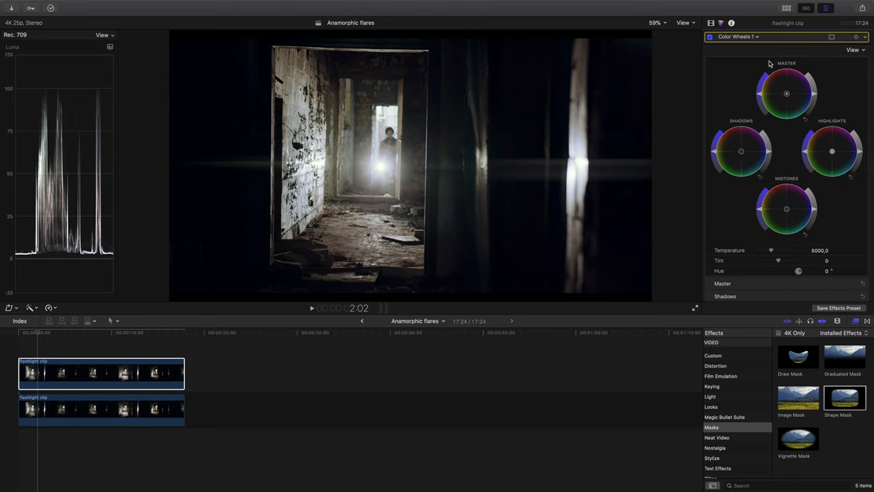
mouse_move(832, 160)
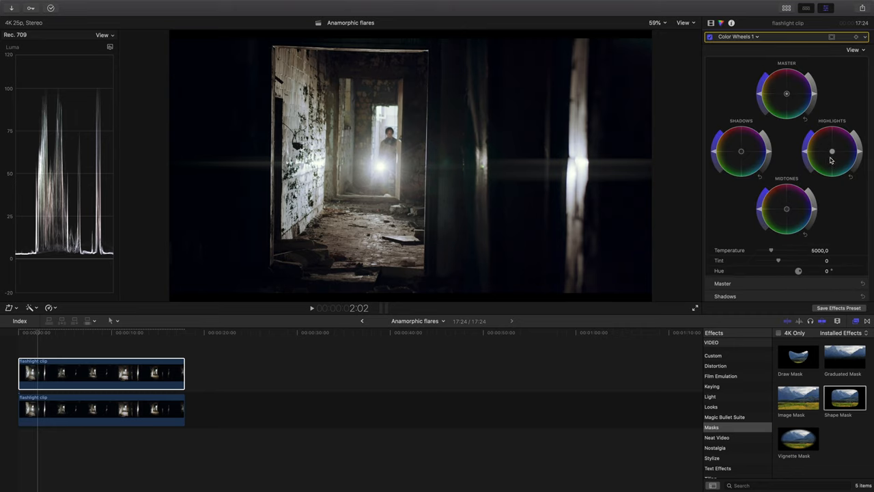
drag(832, 151, 832, 151)
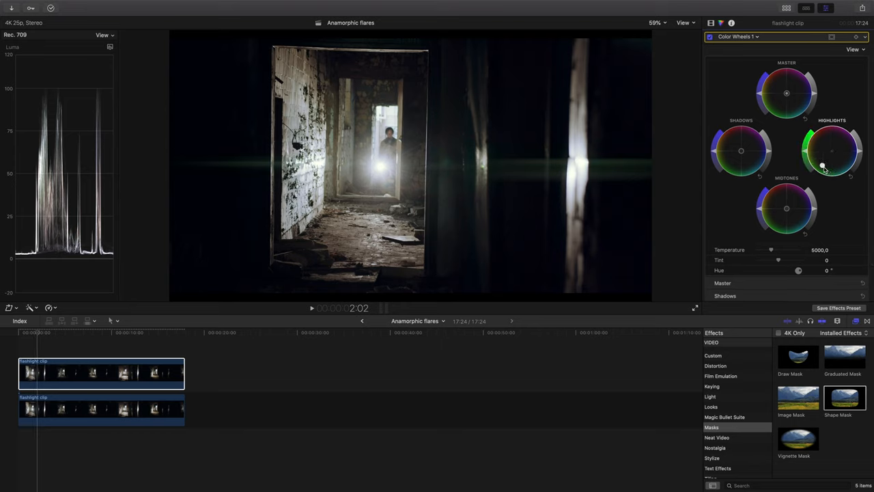
drag(823, 167, 819, 170)
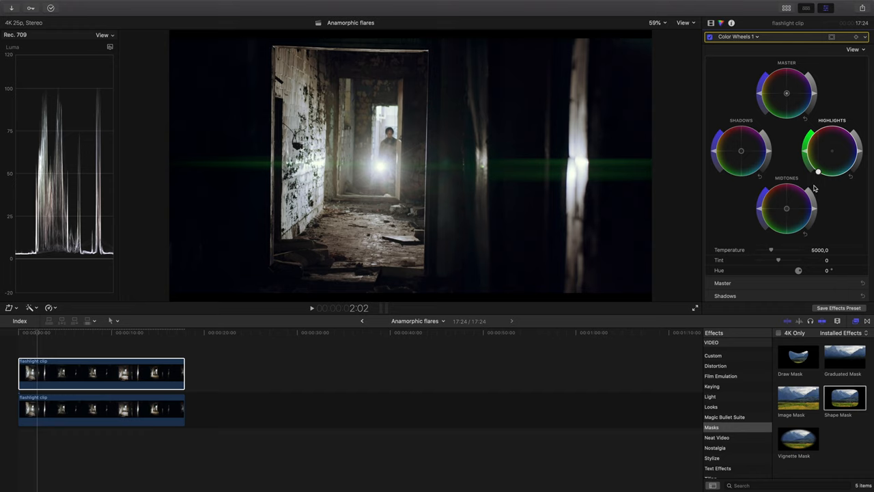
mouse_move(806, 156)
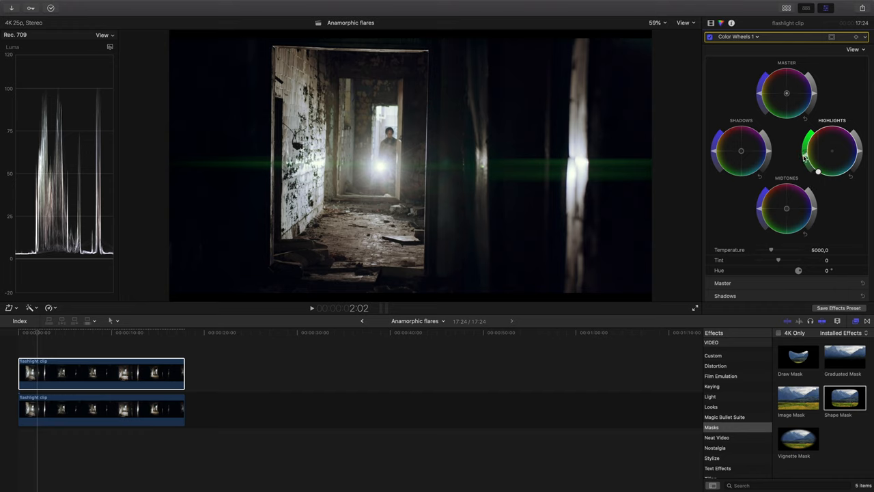
mouse_move(807, 163)
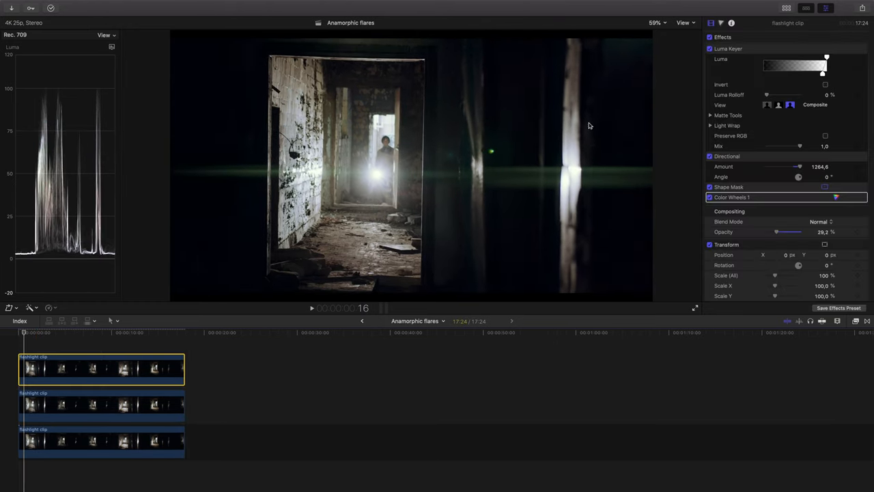
- Select Shape Mask on the duplicated copy to show its onscreen mask controls
click(729, 187)
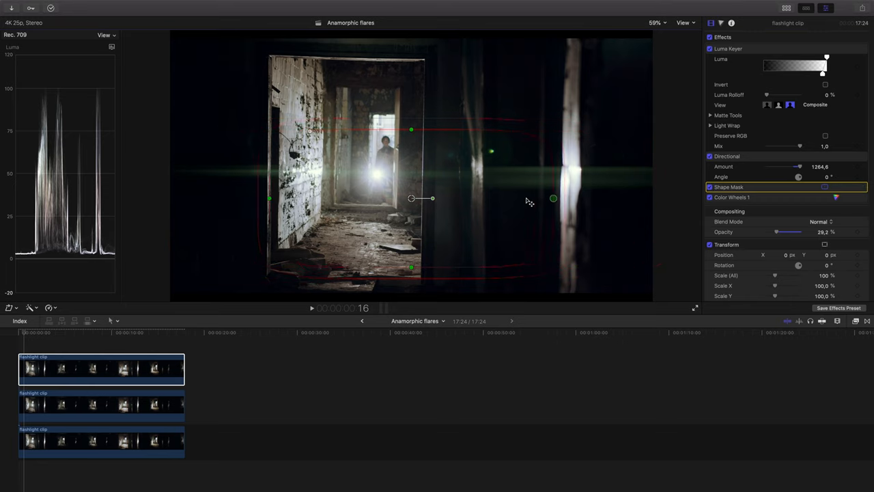